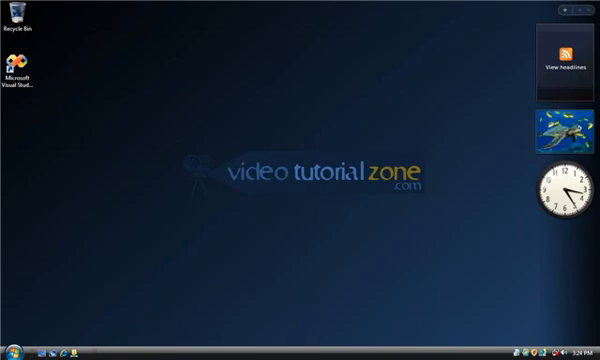
Open Control Panel from the Start menu
{"action": "left_click", "coordinate": [13, 345]}
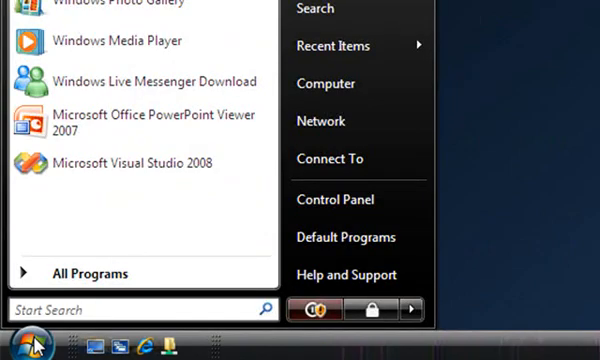
{"action": "left_click", "coordinate": [330, 199]}
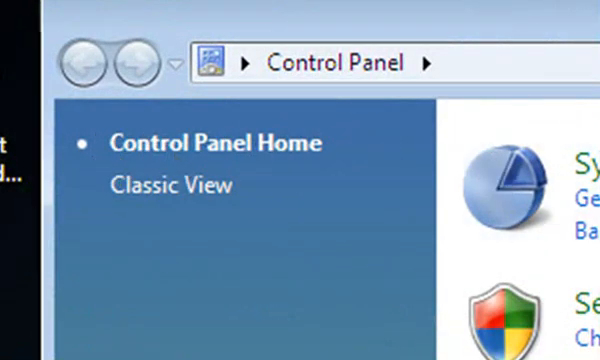
Go to Appearance and Personalization and open 'Show hidden files and folders' under Folder Options
{"action": "scroll", "scroll_direction": "down", "scroll_amount": 3}
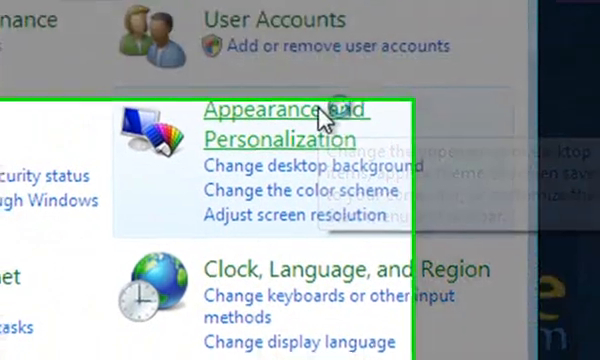
{"action": "left_click", "coordinate": [280, 110]}
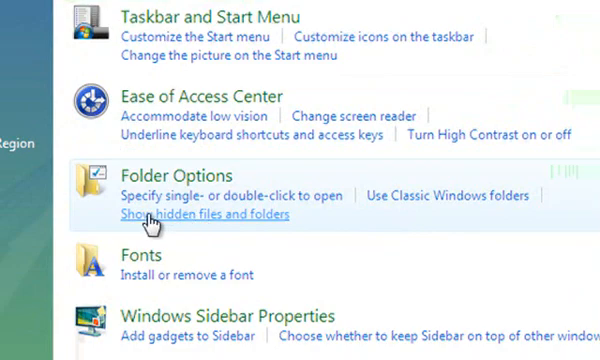
{"action": "left_click", "coordinate": [205, 216]}
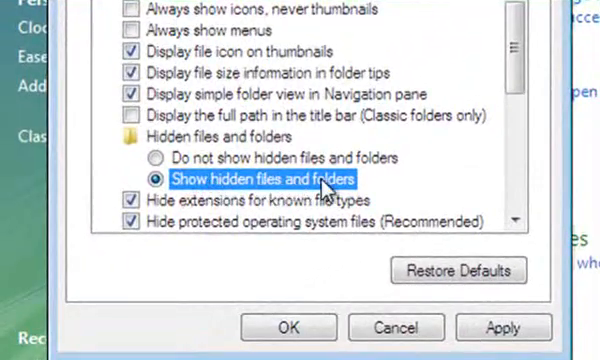
Uncheck 'Hide extensions for known file types' and 'Hide protected operating system files'
{"action": "scroll", "scroll_direction": "down", "scroll_amount": 3}
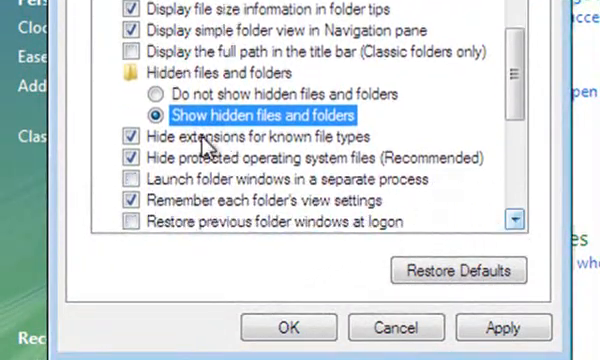
{"action": "left_click", "coordinate": [127, 136]}
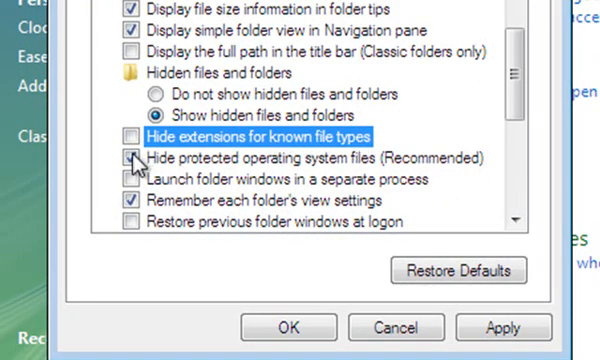
{"action": "left_click", "coordinate": [128, 158]}
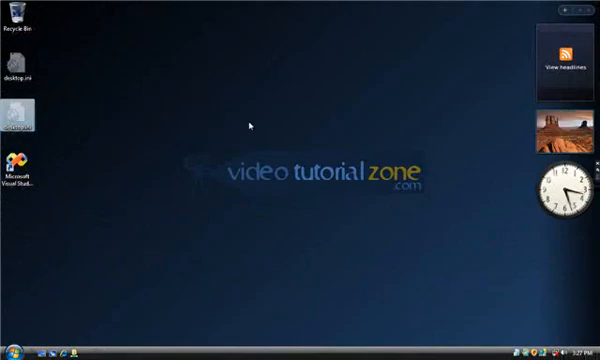
{"action": "mouse_move", "coordinate": [248, 143]}
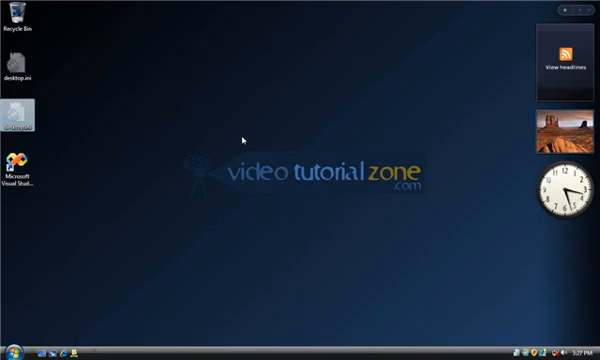
{"action": "mouse_move", "coordinate": [245, 140]}
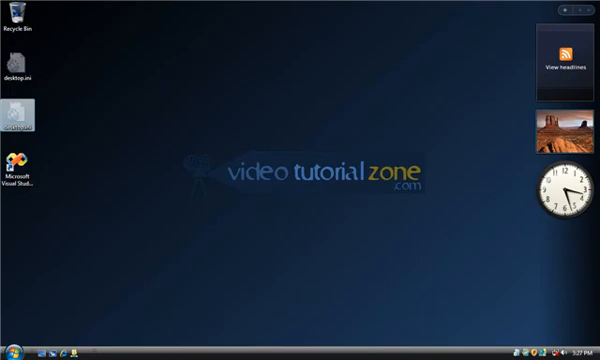
Open Computer, then Local Disk (C:), then the Program Files folder
{"action": "left_click", "coordinate": [12, 347]}
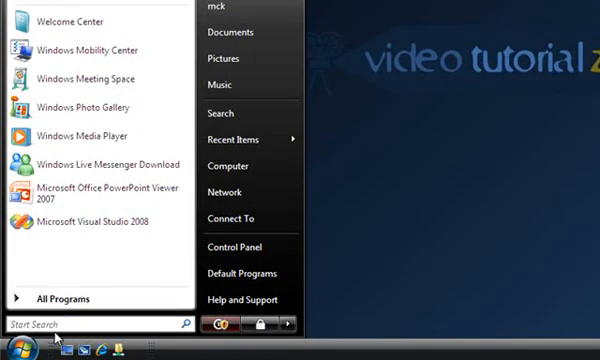
{"action": "left_click", "coordinate": [229, 166]}
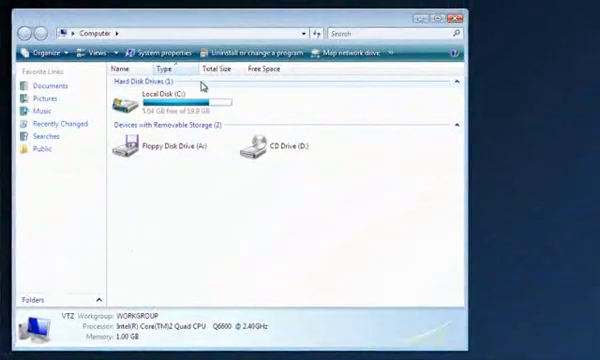
{"action": "double_click", "coordinate": [157, 100]}
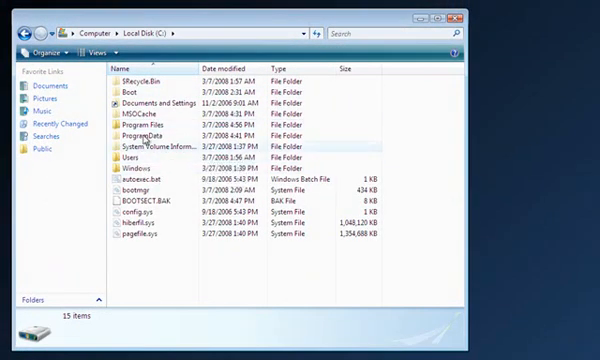
{"action": "left_click", "coordinate": [130, 91]}
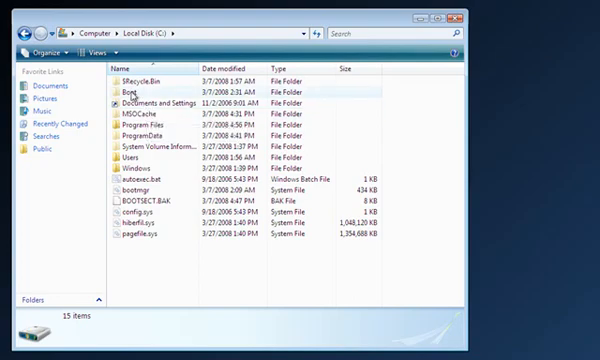
{"action": "left_click", "coordinate": [148, 123]}
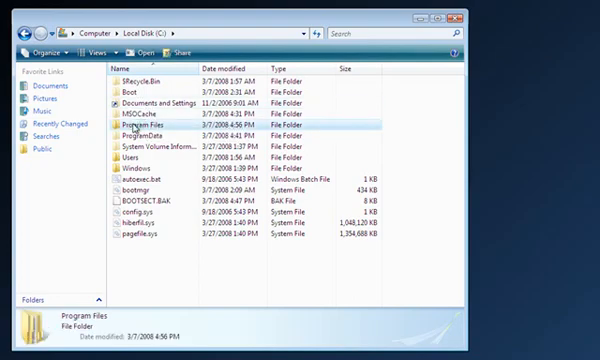
{"action": "double_click", "coordinate": [155, 122]}
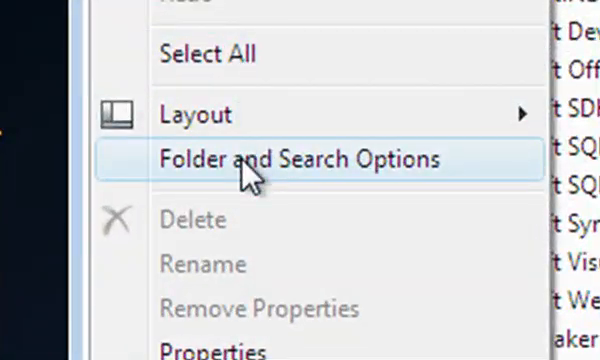
{"action": "left_click", "coordinate": [301, 159]}
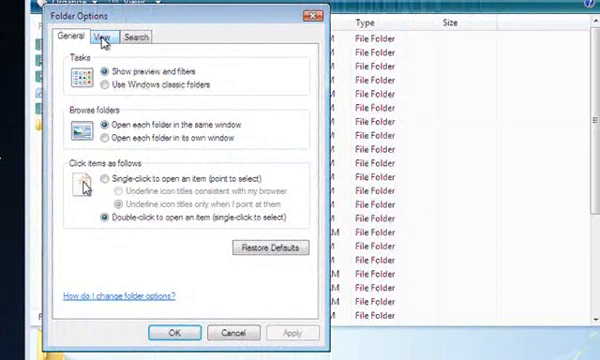
{"action": "left_click", "coordinate": [98, 37]}
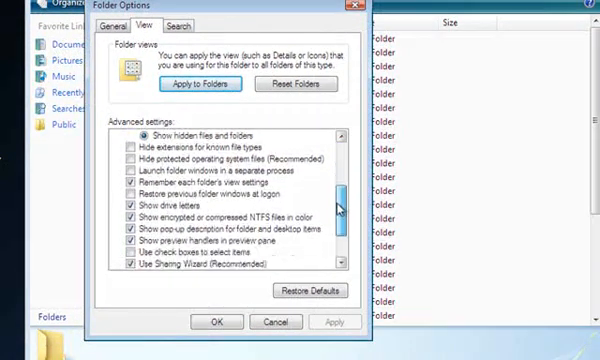
{"action": "scroll", "scroll_direction": "up", "scroll_amount": 3}
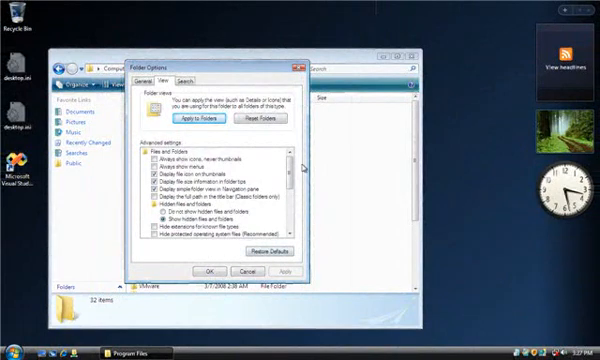
{"action": "left_click", "coordinate": [212, 271]}
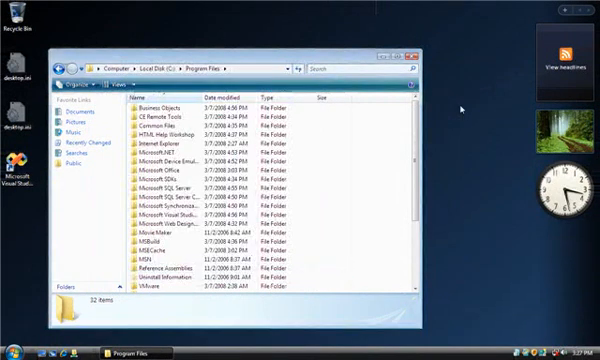